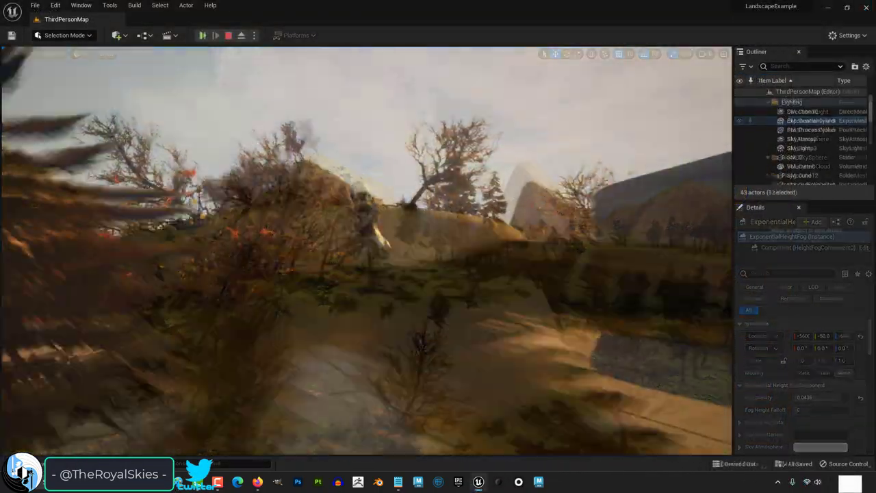
Step: Preview the level in Play mode, then stop and return to editing the exponential height fog
left_click(203, 35)
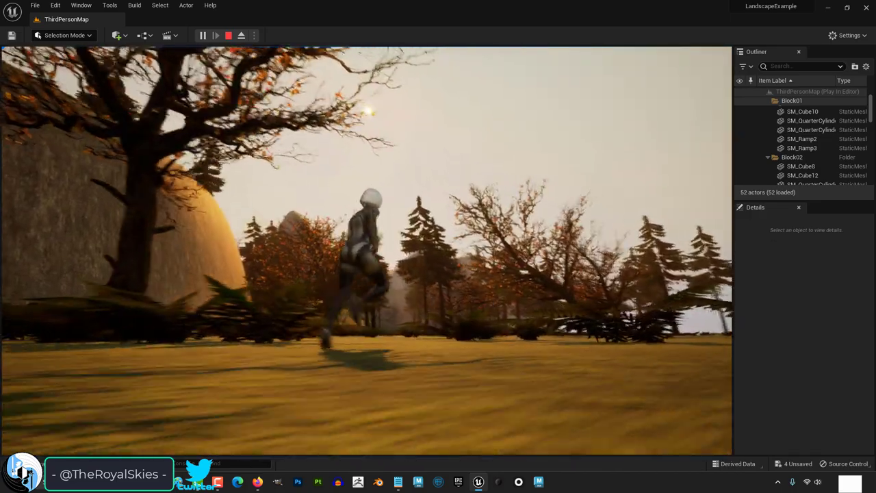
left_click(227, 36)
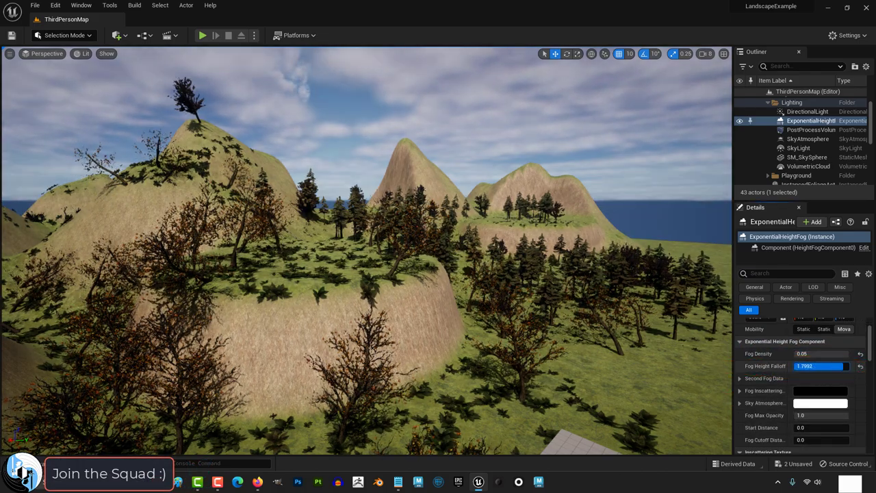
Step: Select the SkyAtmosphere actor and adjust it so the cloudy sky becomes a hazy pale sky with a sun disc
left_click(808, 140)
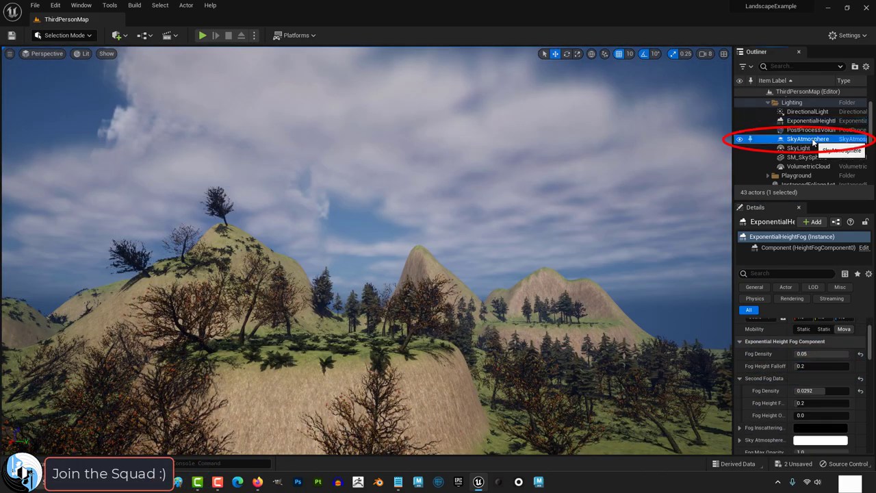
left_click(808, 140)
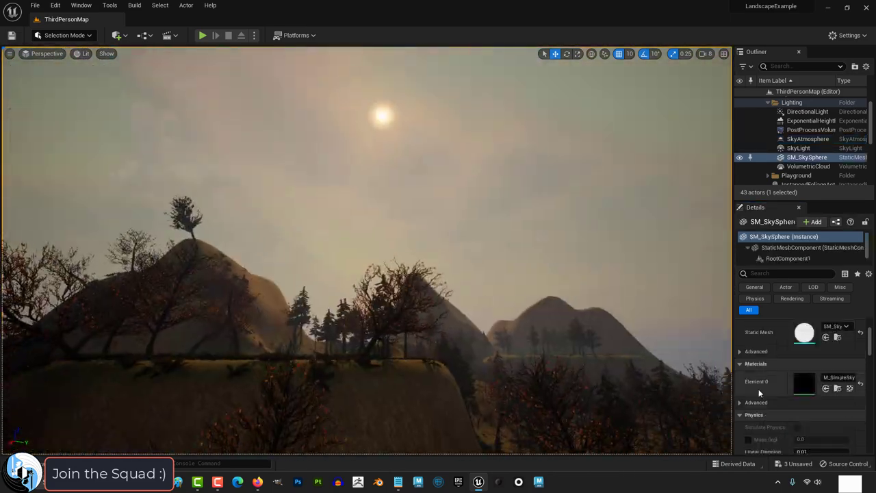
Step: Reposition the DirectionalLight for warmer sunlight, then select ExponentialHeightFog to reach Volumetric Fog
left_click(807, 111)
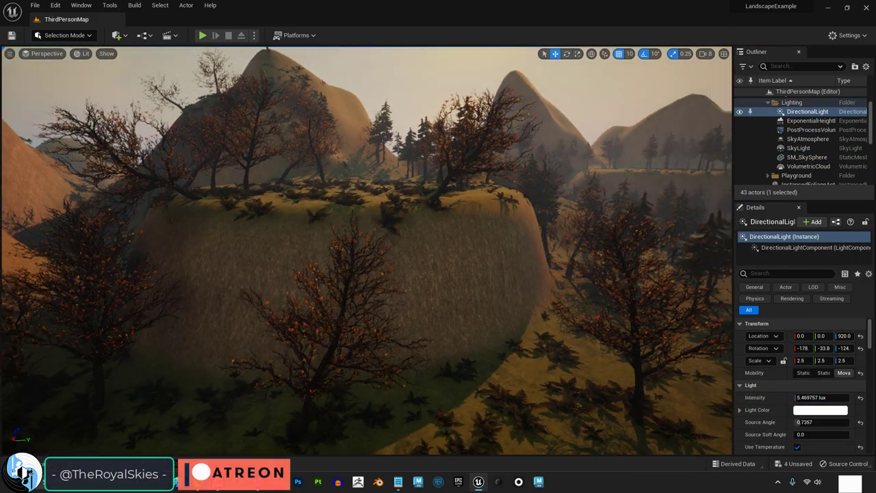
left_click(810, 121)
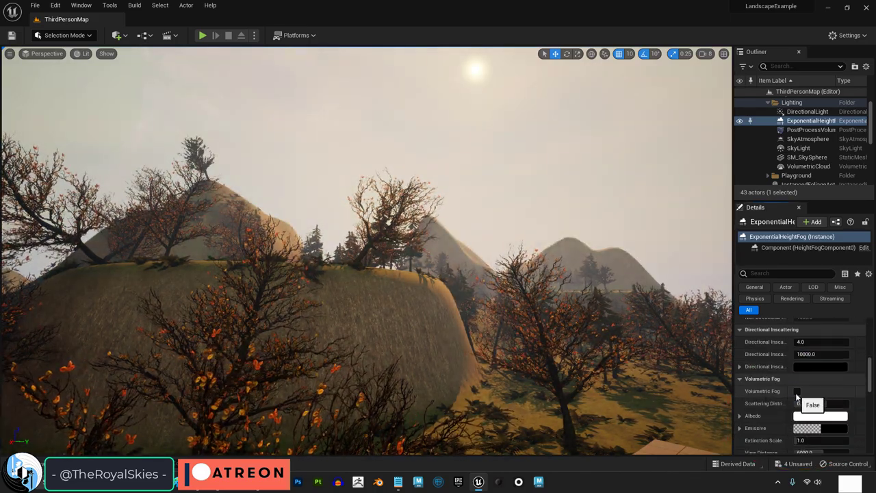
Step: Enable Volumetric Fog on the exponential height fog and play the level to preview the golden haze
left_click(796, 391)
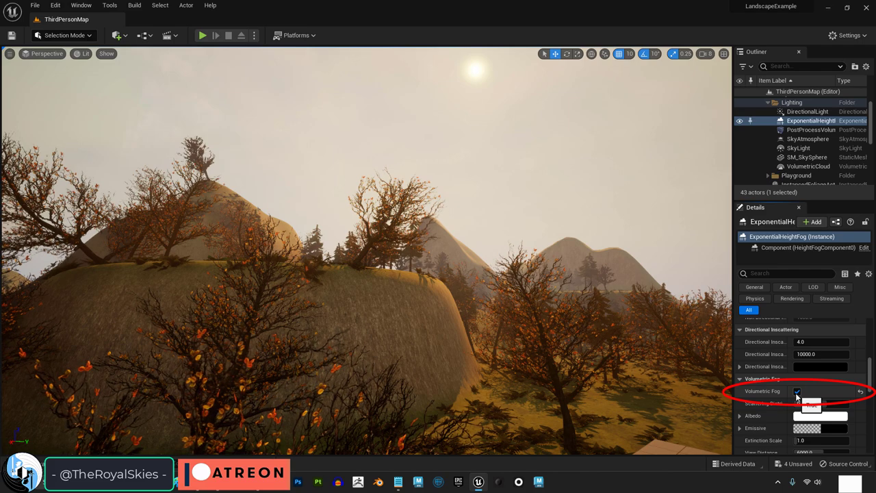
left_click(796, 391)
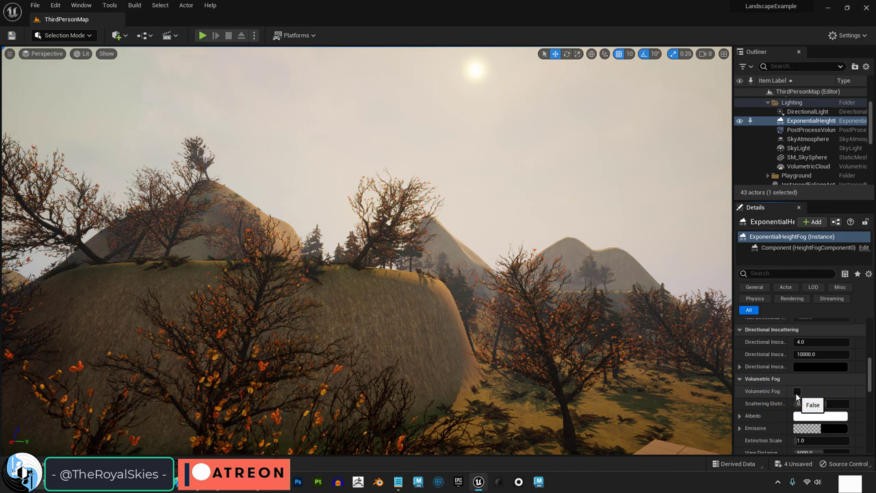
left_click(797, 392)
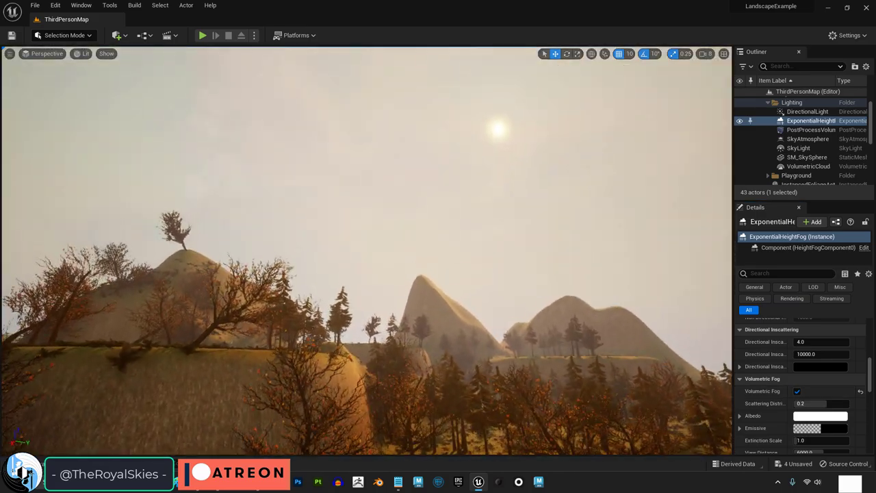
left_click(203, 36)
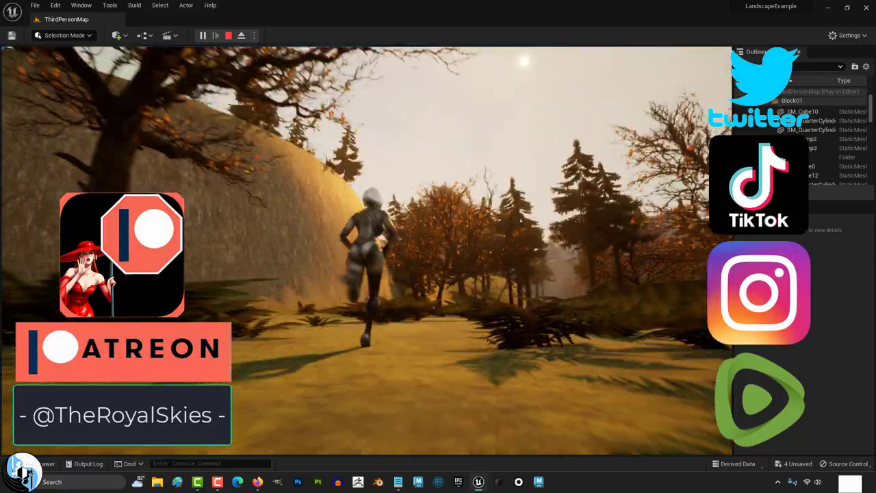
left_click(227, 35)
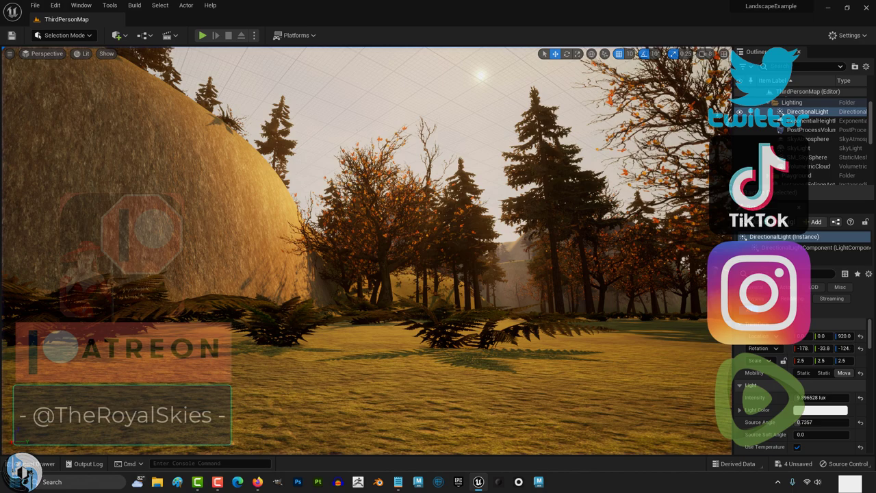